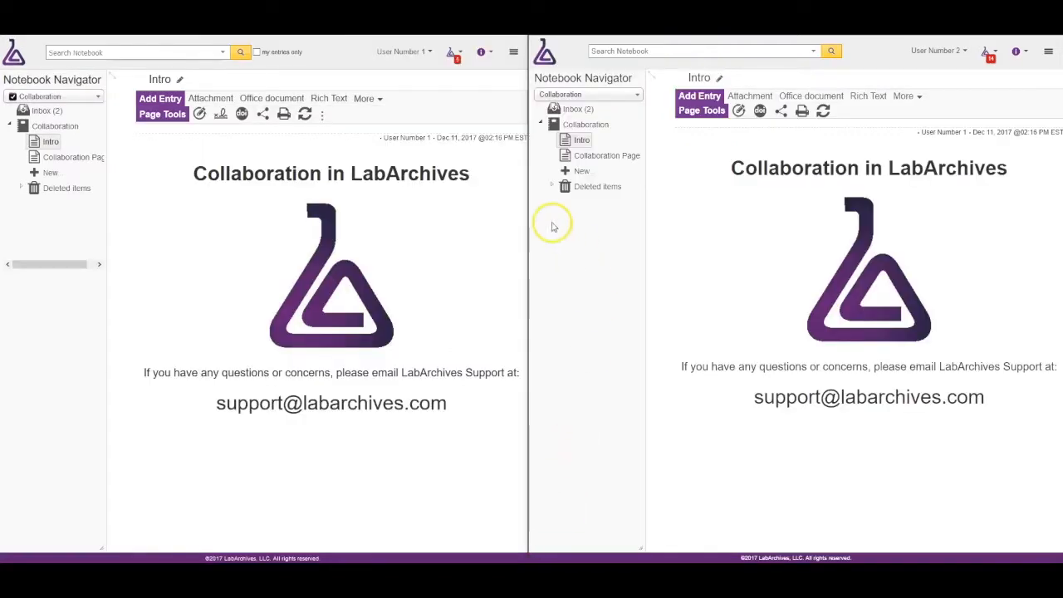
mouse_move(698, 95)
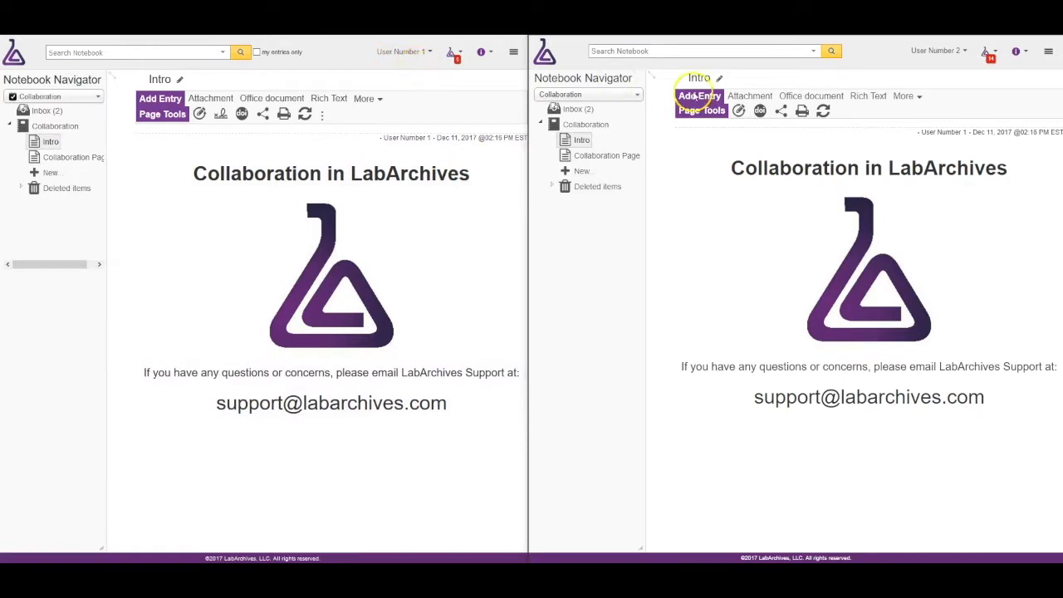
mouse_move(963, 68)
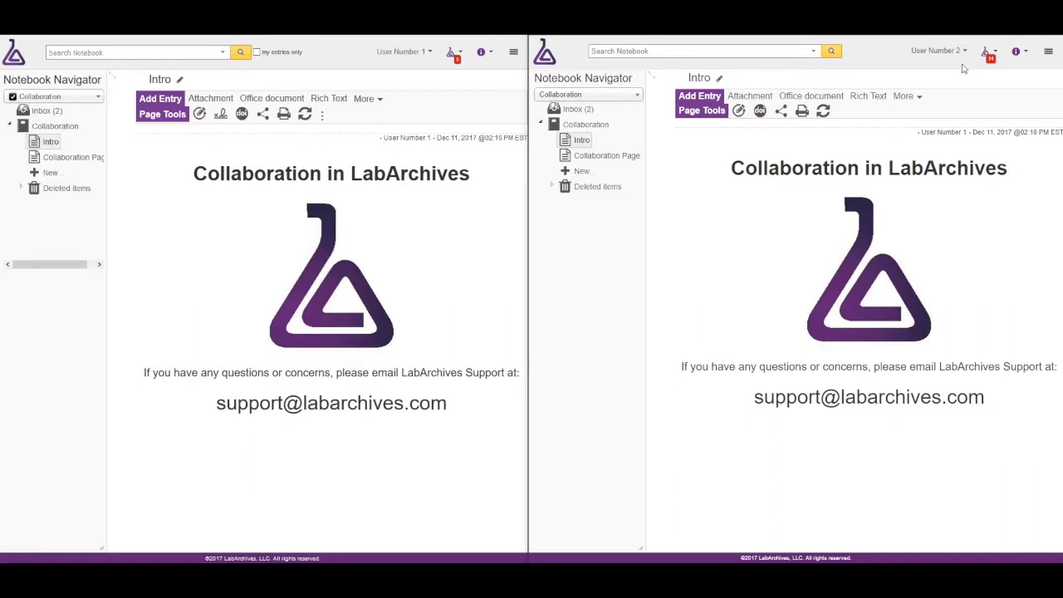
Open the Collaboration Page from the Notebook Navigator
click(74, 156)
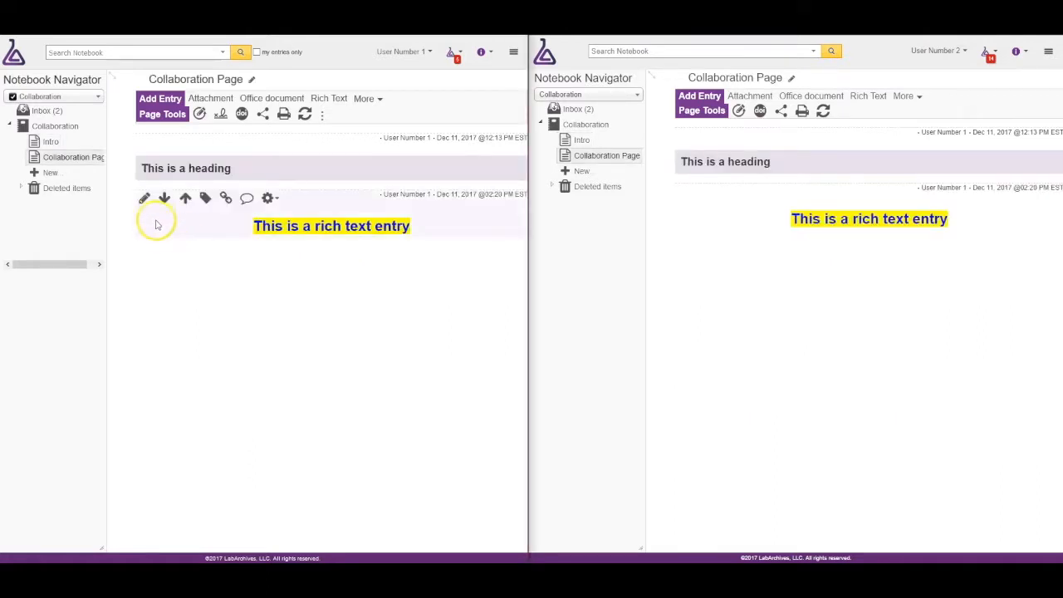
Open the rich text entry in the Rich Text Entry Editor, locking it for User Number 2
click(144, 197)
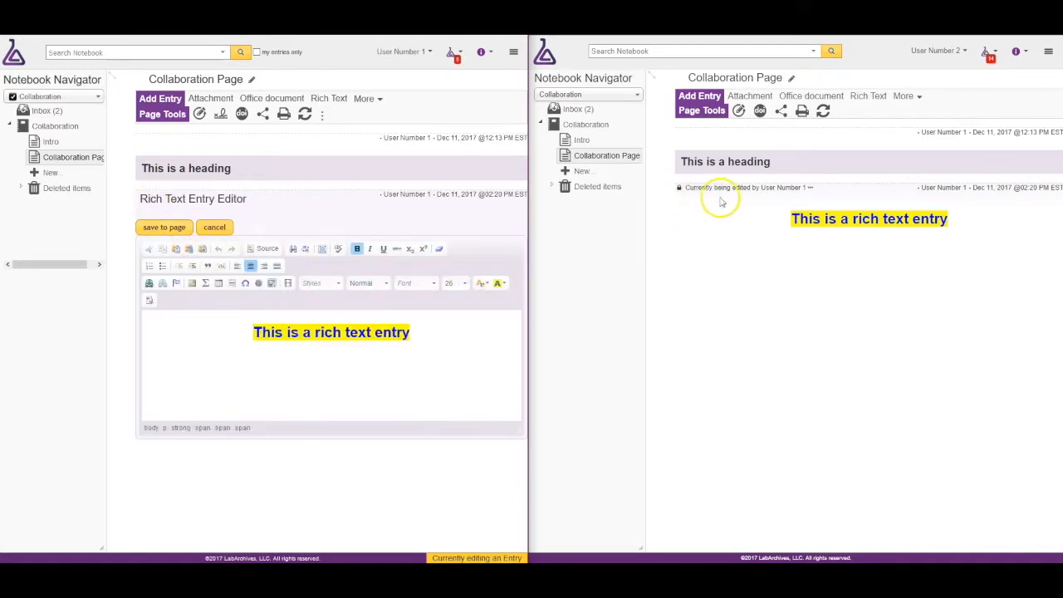
mouse_move(787, 235)
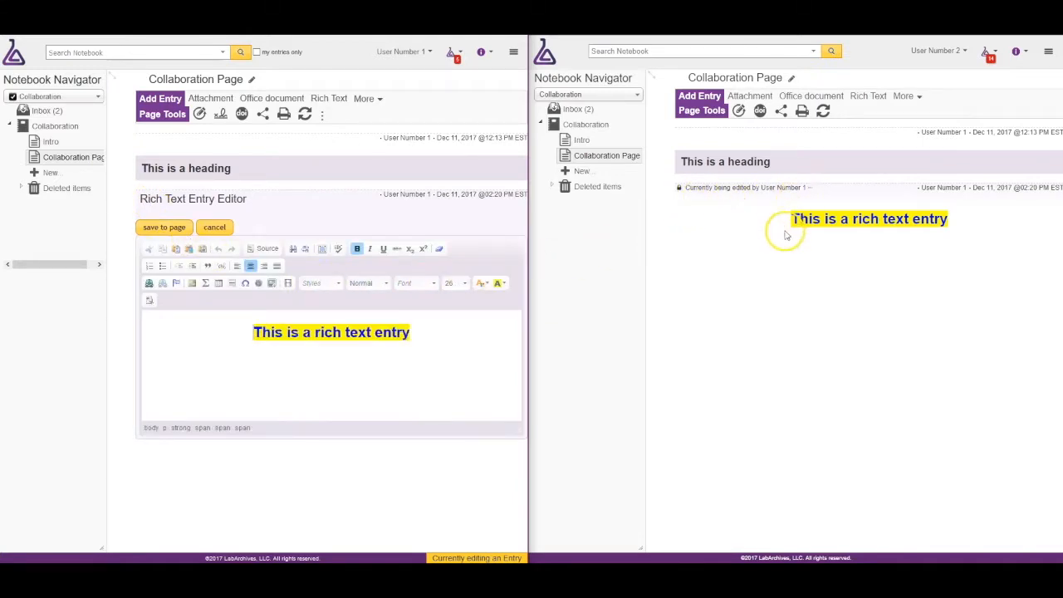
mouse_move(739, 241)
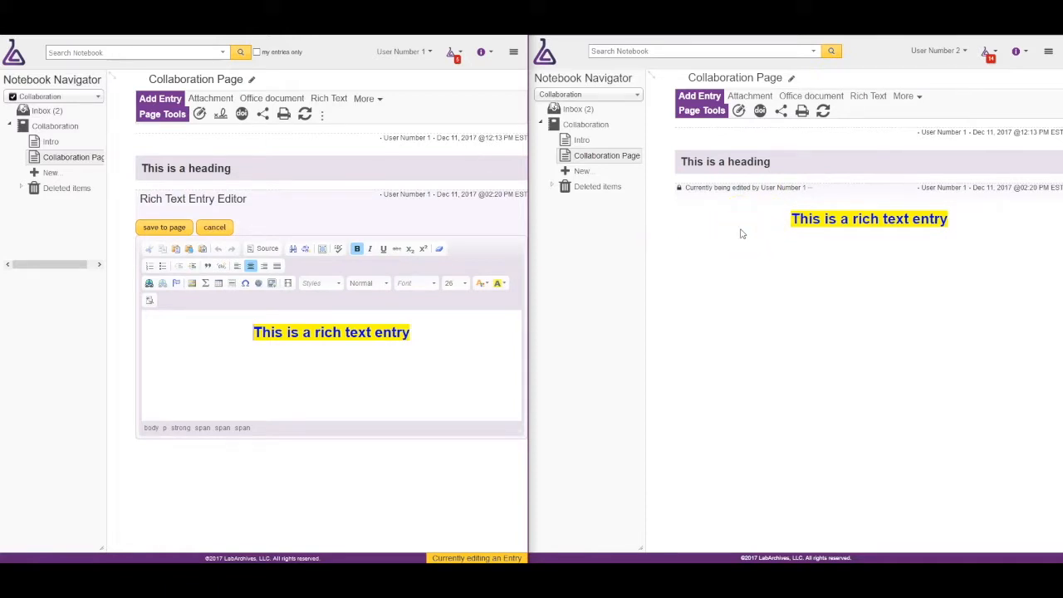
Type 'text' as a second line in the rich text entry
text(t)
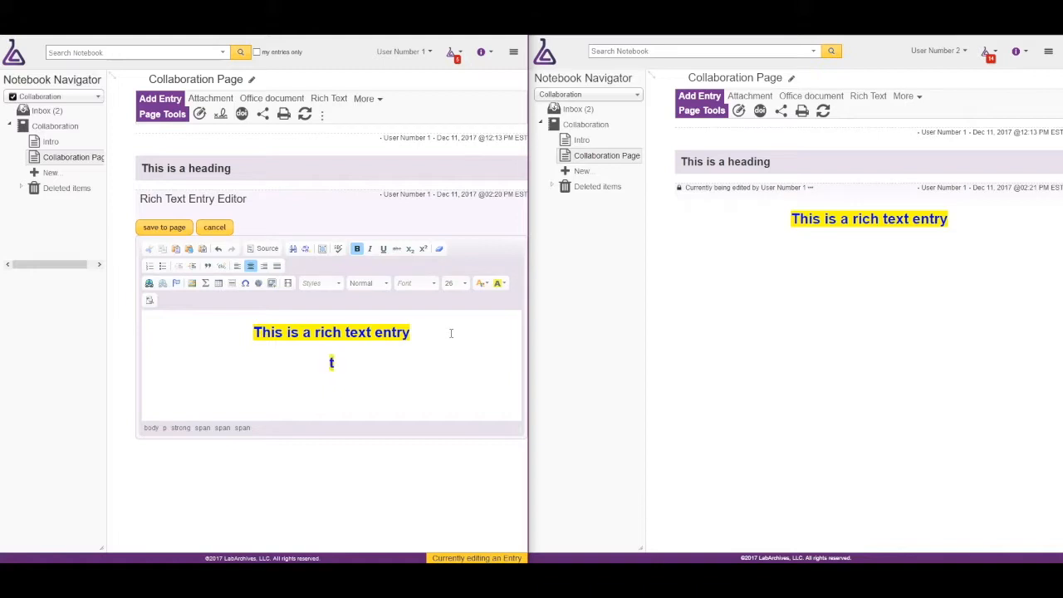
text(ext)
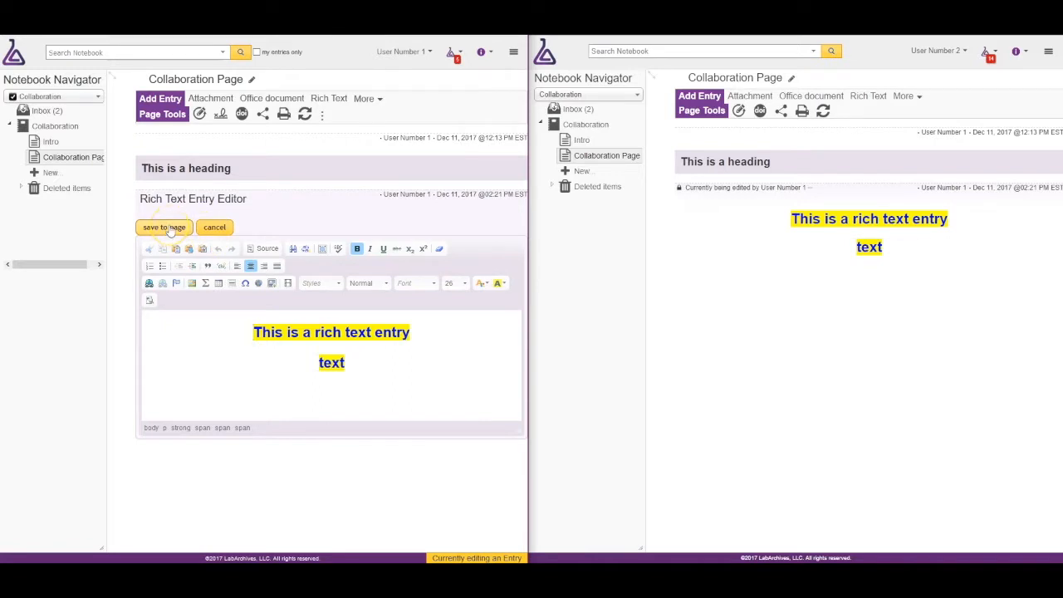
Save the entry to the page, dismiss the timeout notice, and open the Help menu
click(164, 227)
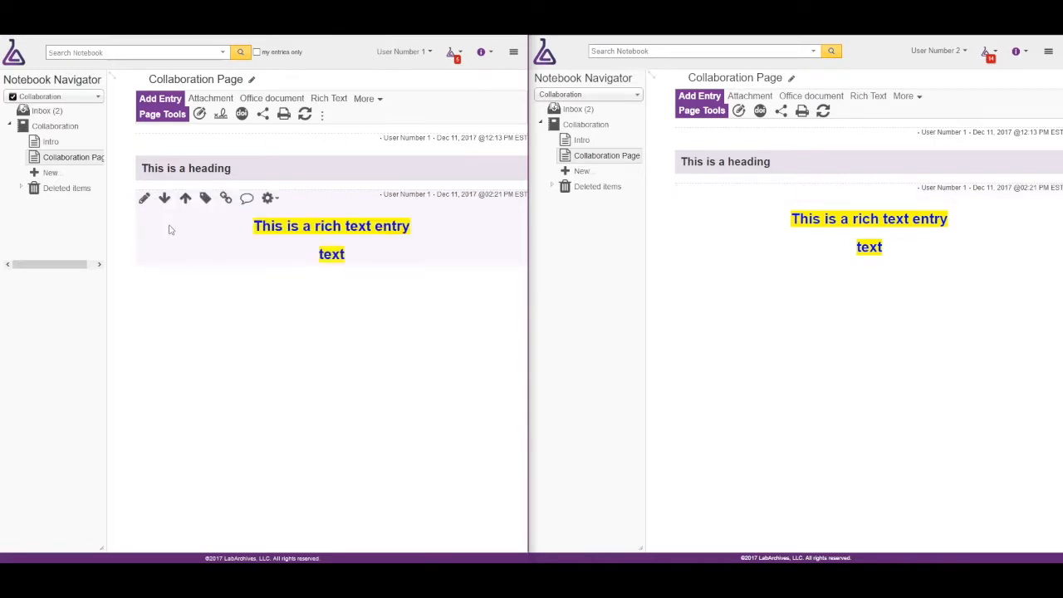
mouse_move(702, 224)
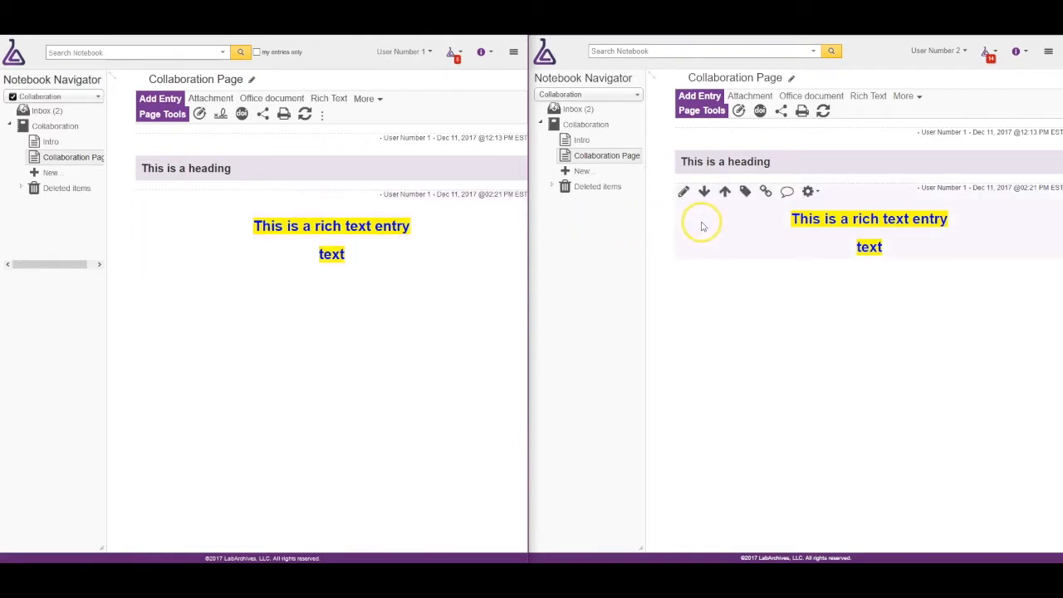
mouse_move(751, 228)
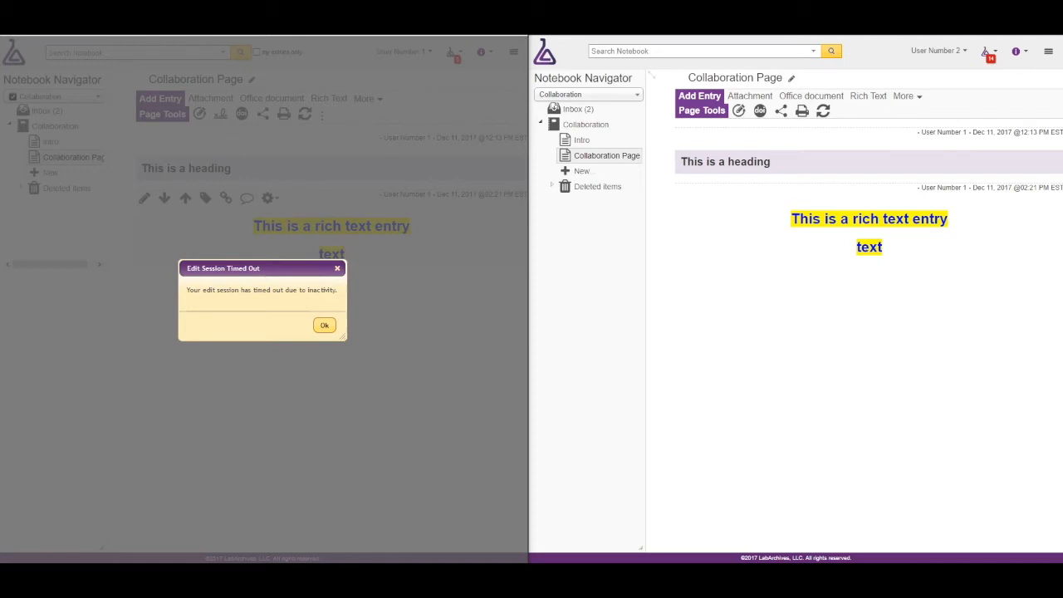
click(324, 325)
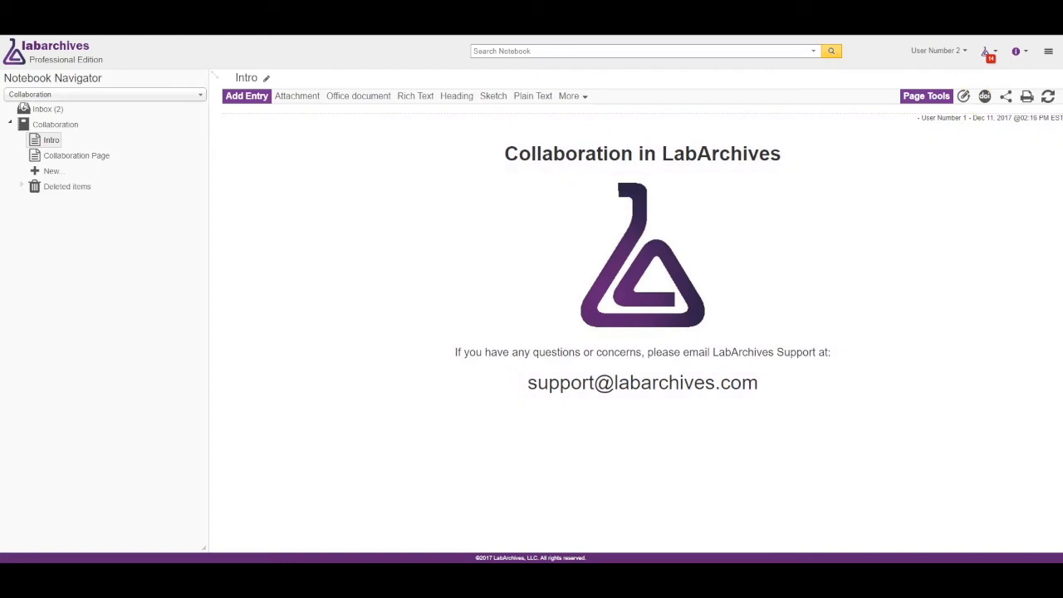
click(1016, 50)
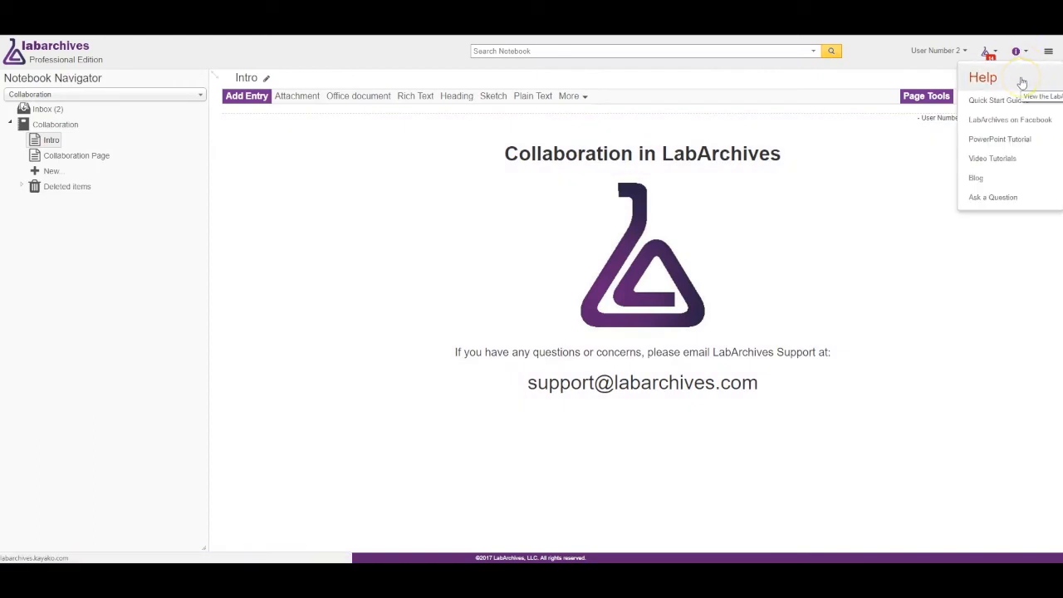